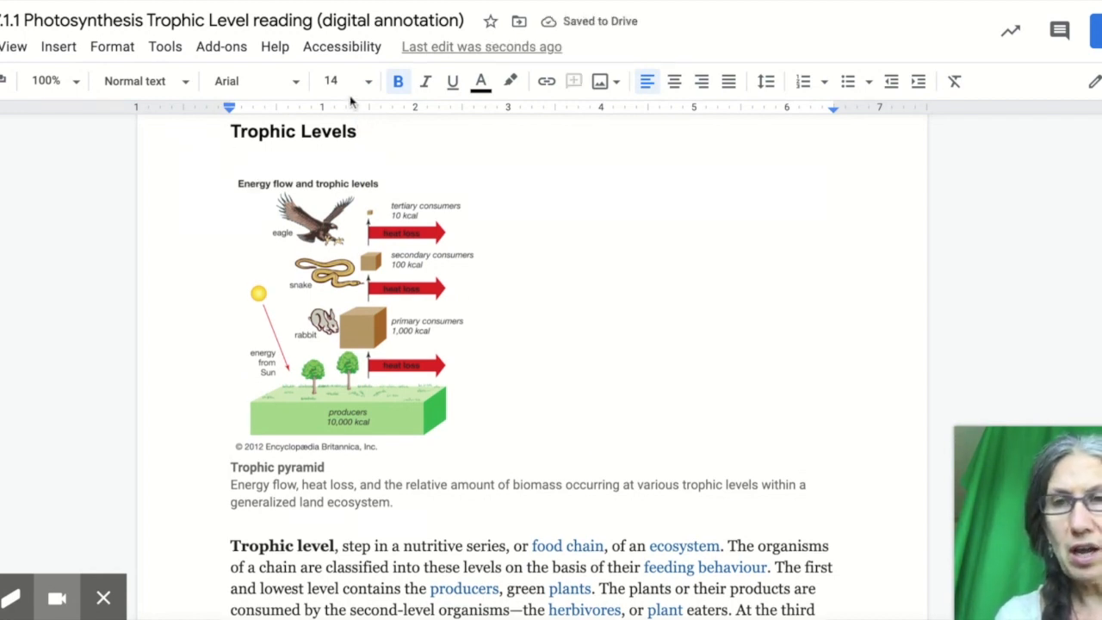
Type 'What are trophic levels?' beneath the Trophic Levels heading and color it pink.
{"action": "type", "text": "What are l"}
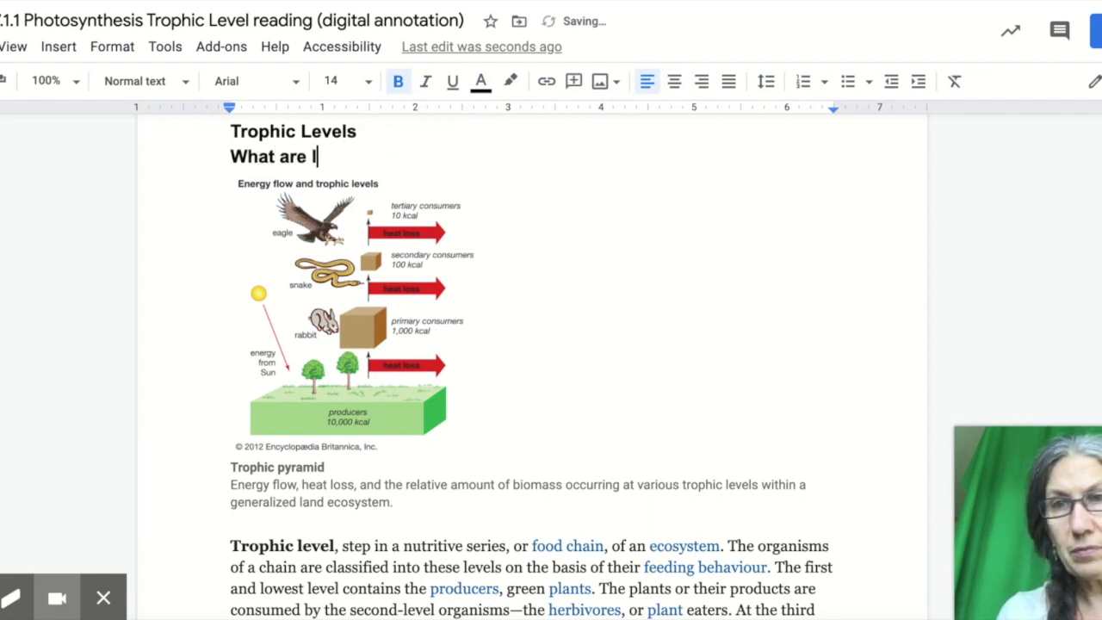
{"action": "type", "text": "trophic levels"}
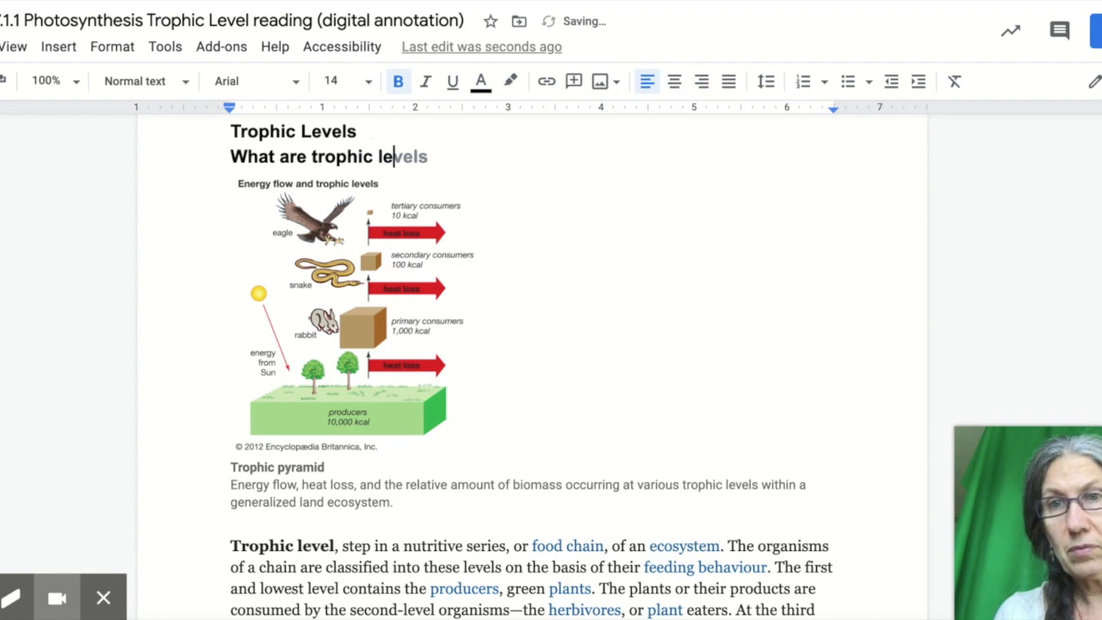
{"action": "type", "text": "?"}
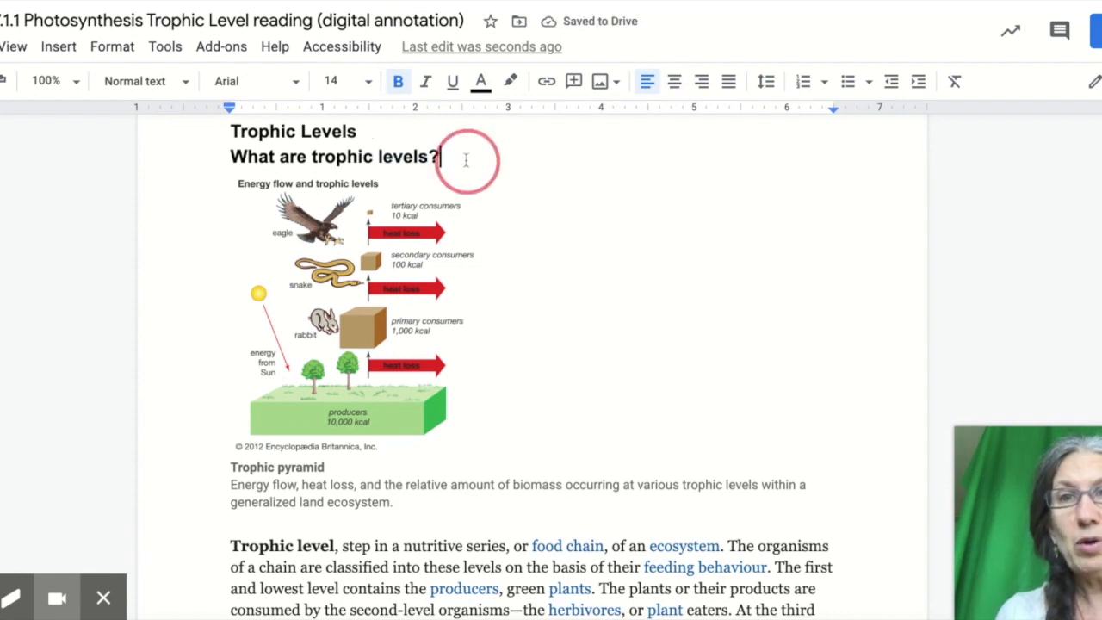
{"action": "left_click_drag", "start_coordinate": [438, 156], "coordinate": [230, 156]}
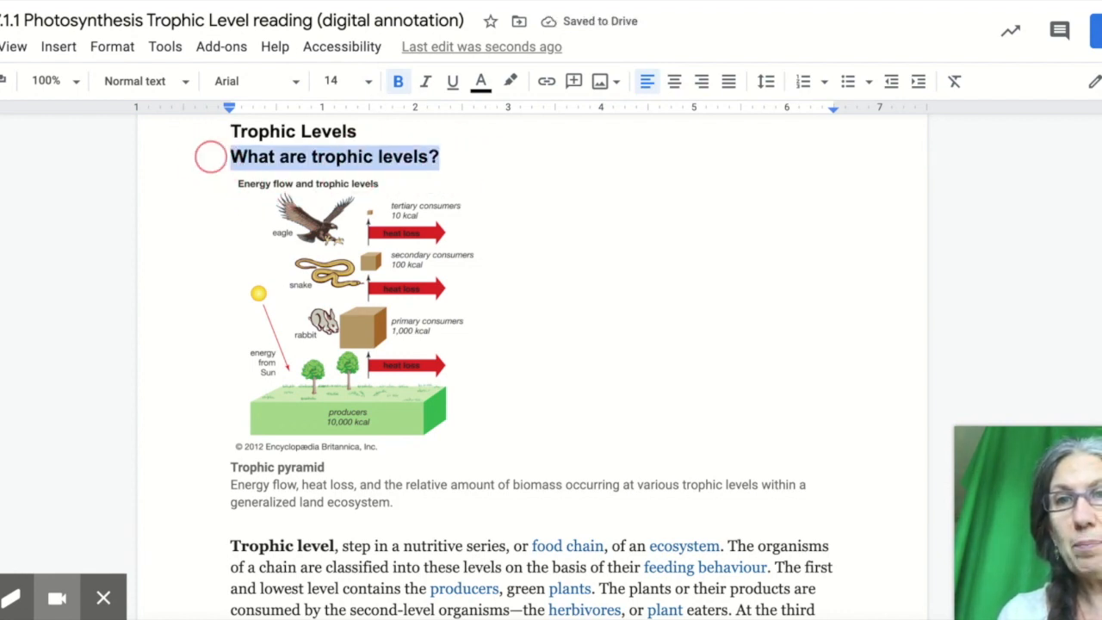
{"action": "left_click", "coordinate": [480, 80]}
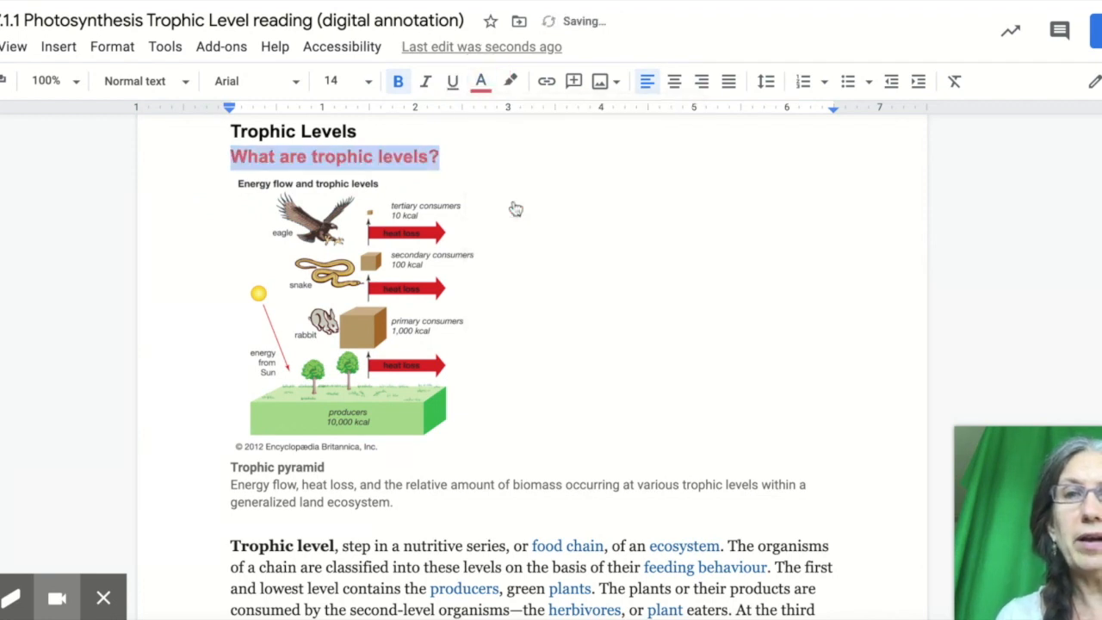
{"action": "mouse_move", "coordinate": [514, 201]}
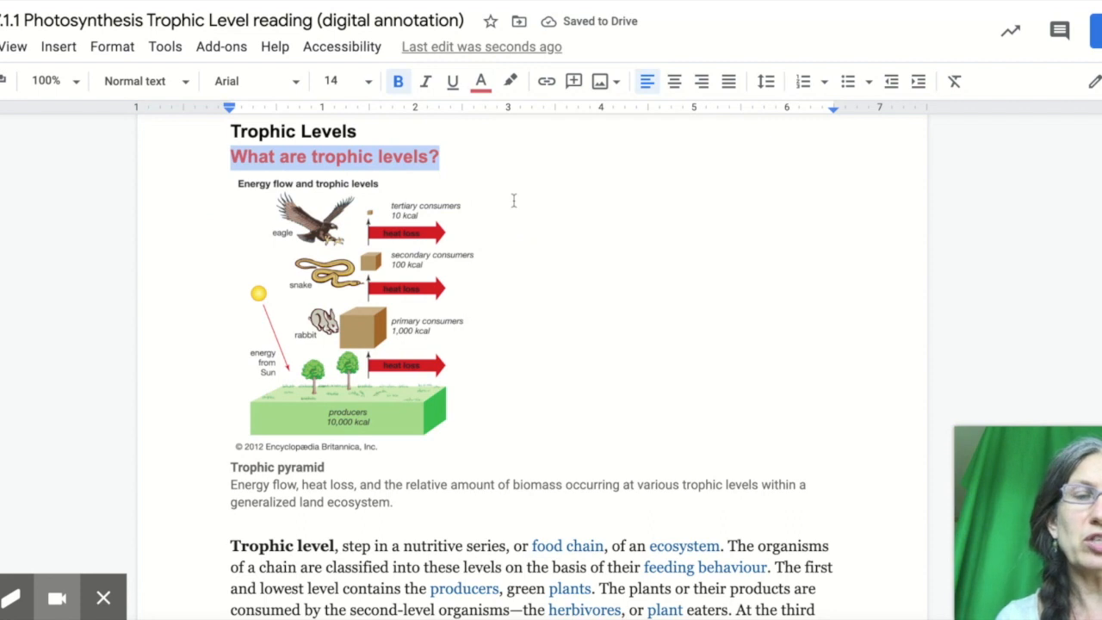
{"action": "mouse_move", "coordinate": [343, 527]}
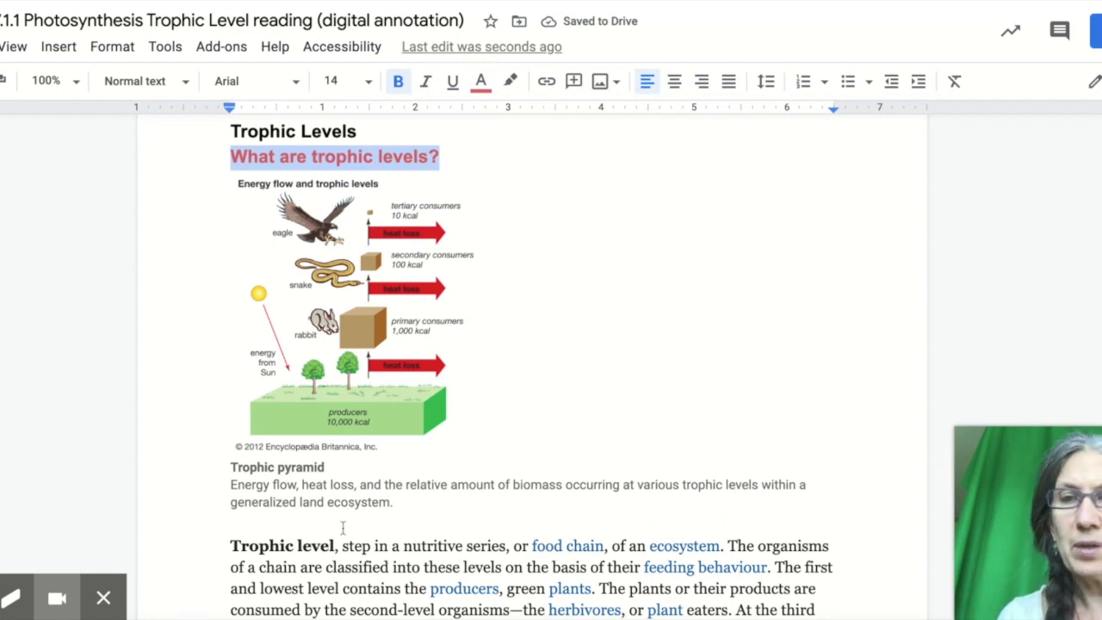
Underline the term 'Trophic level' and color it orange.
{"action": "scroll", "scroll_direction": "down", "scroll_amount": 3}
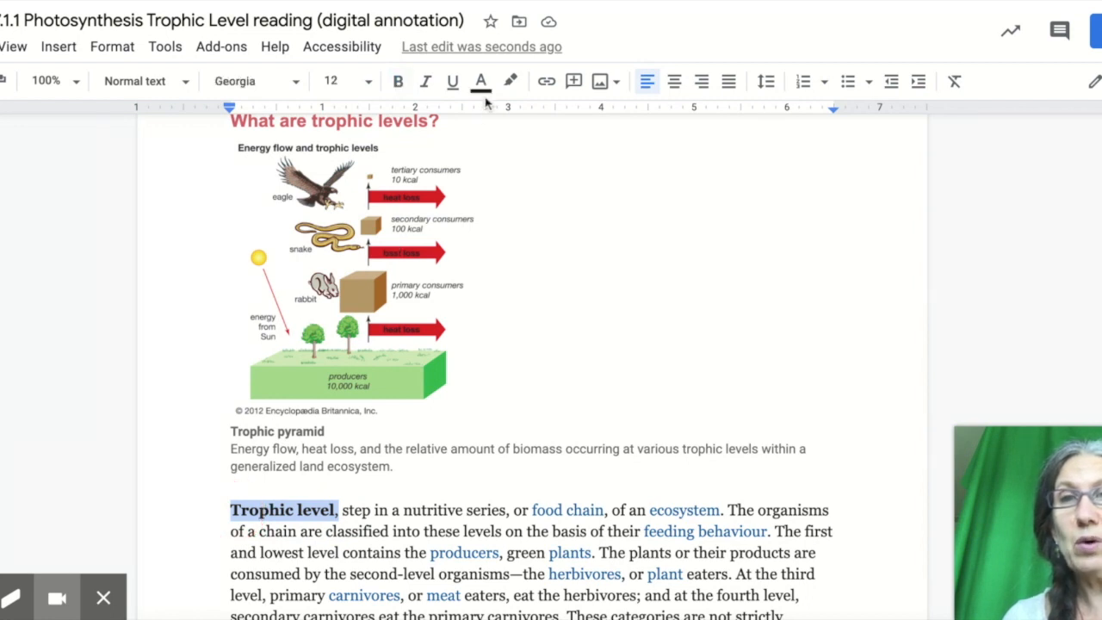
{"action": "mouse_move", "coordinate": [481, 81]}
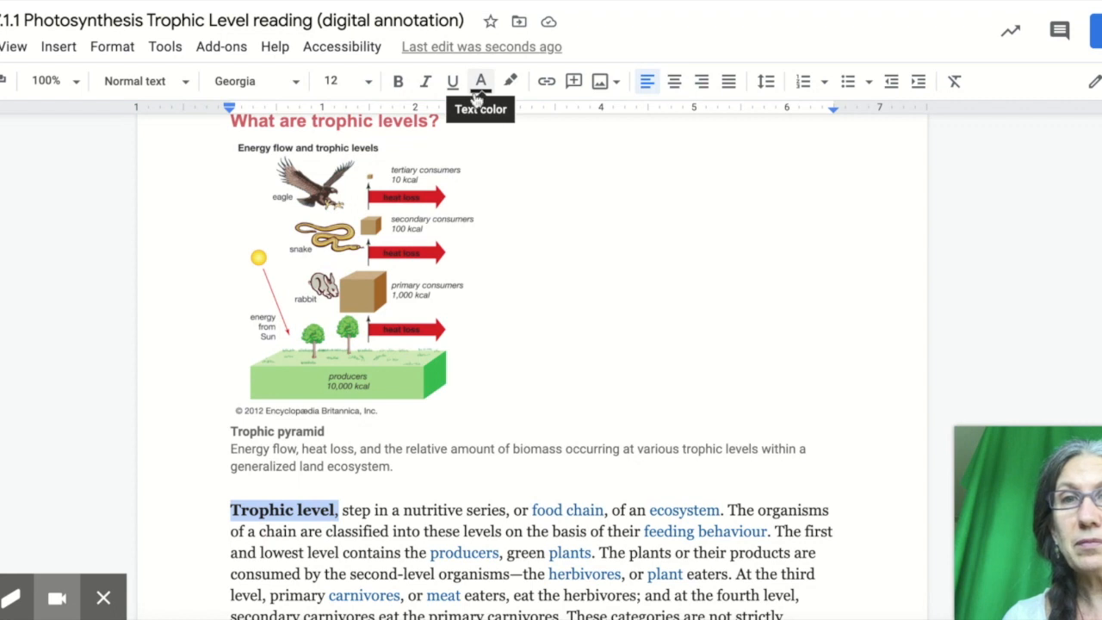
{"action": "left_click", "coordinate": [451, 80]}
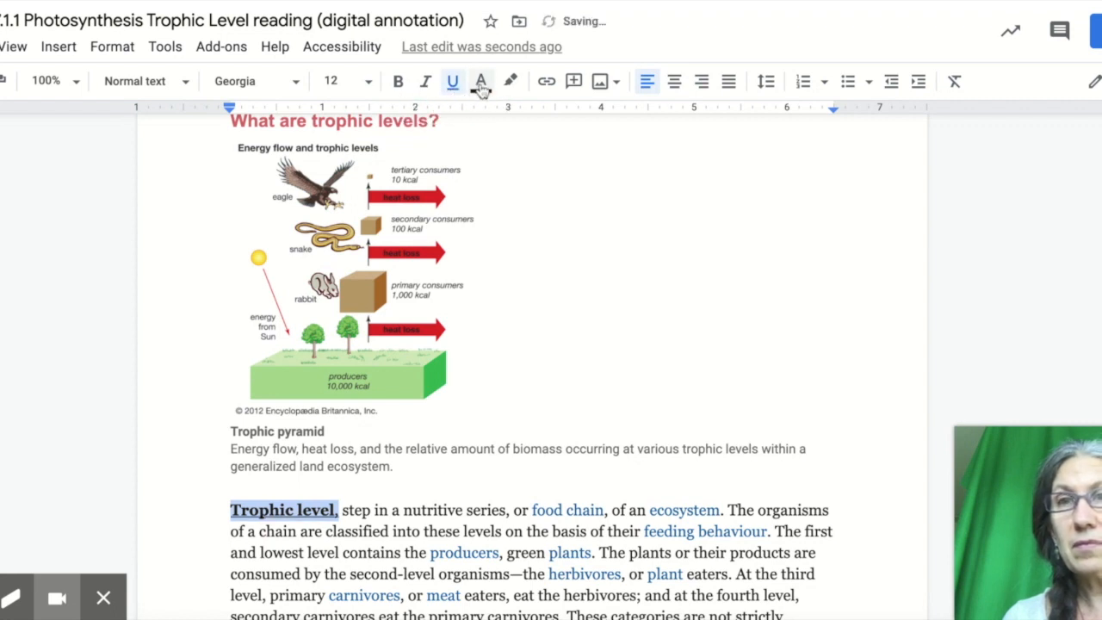
{"action": "left_click", "coordinate": [480, 81]}
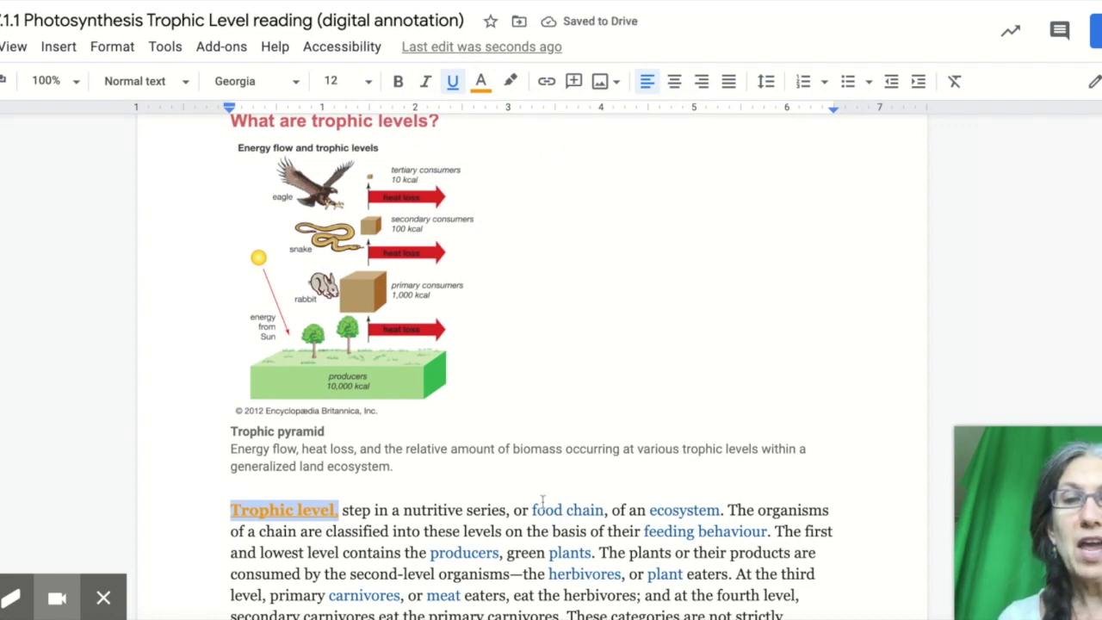
Give 'food chain' an orange highlight.
{"action": "left_click", "coordinate": [567, 508]}
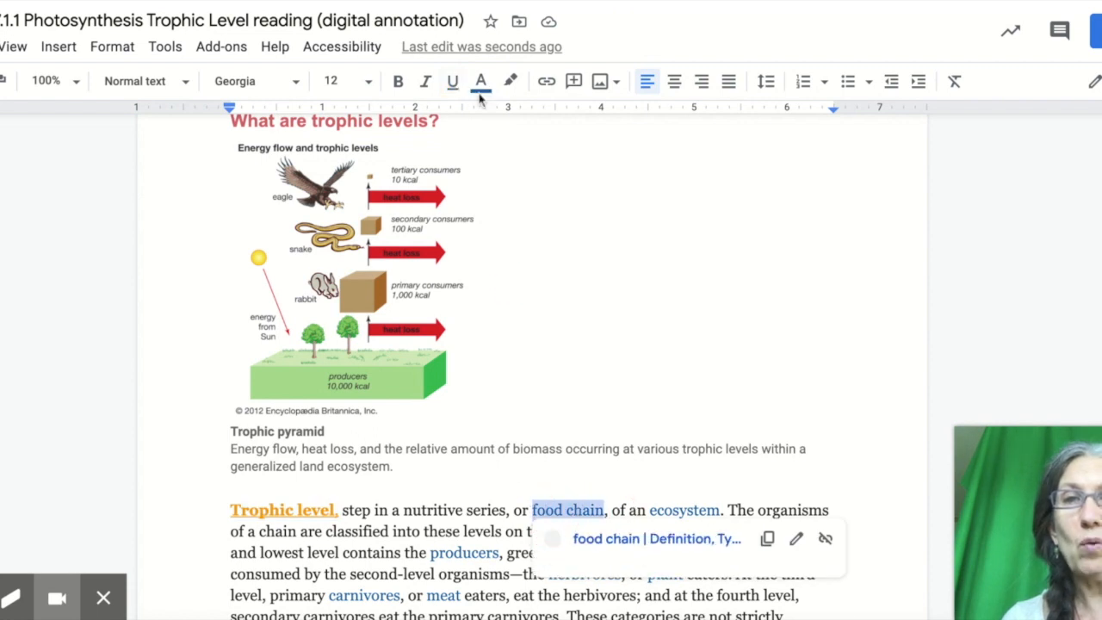
{"action": "mouse_move", "coordinate": [480, 81]}
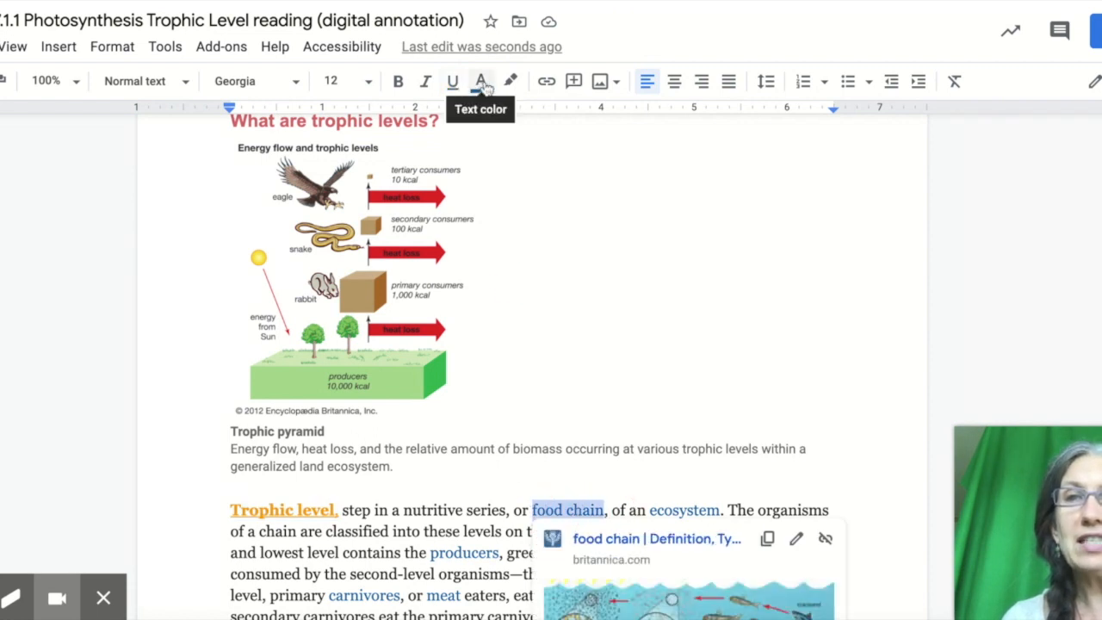
{"action": "mouse_move", "coordinate": [598, 81]}
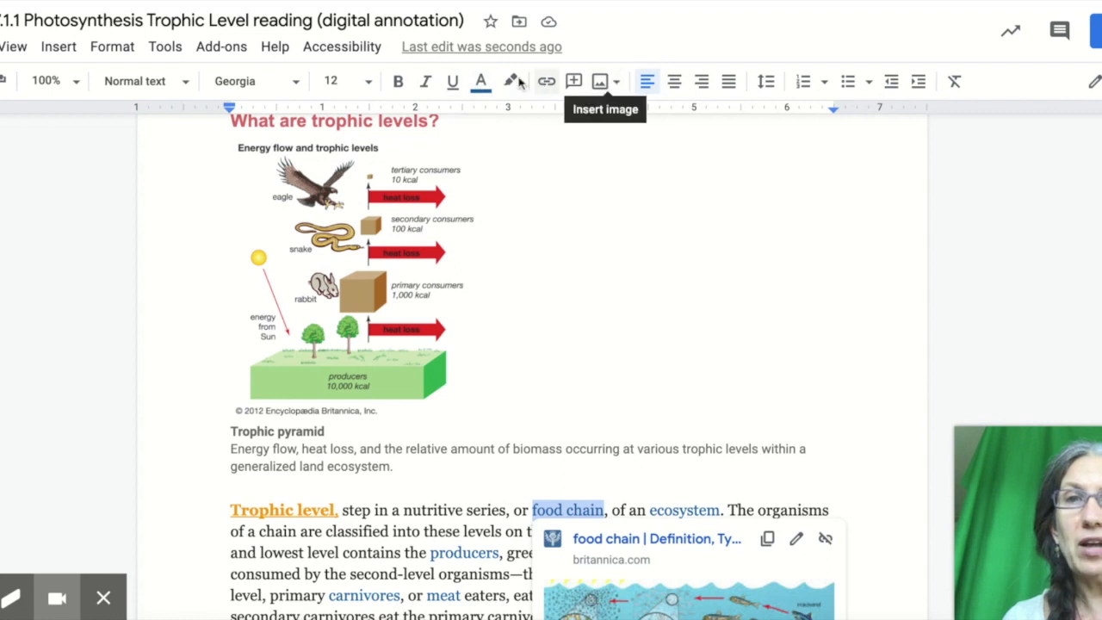
{"action": "left_click", "coordinate": [510, 81]}
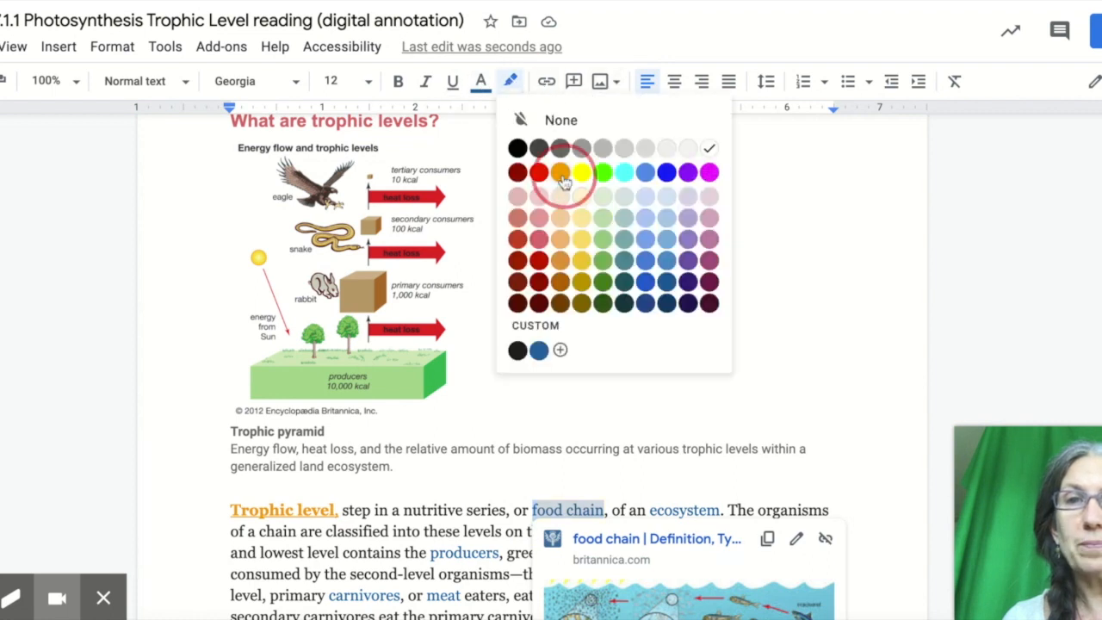
{"action": "left_click", "coordinate": [559, 172]}
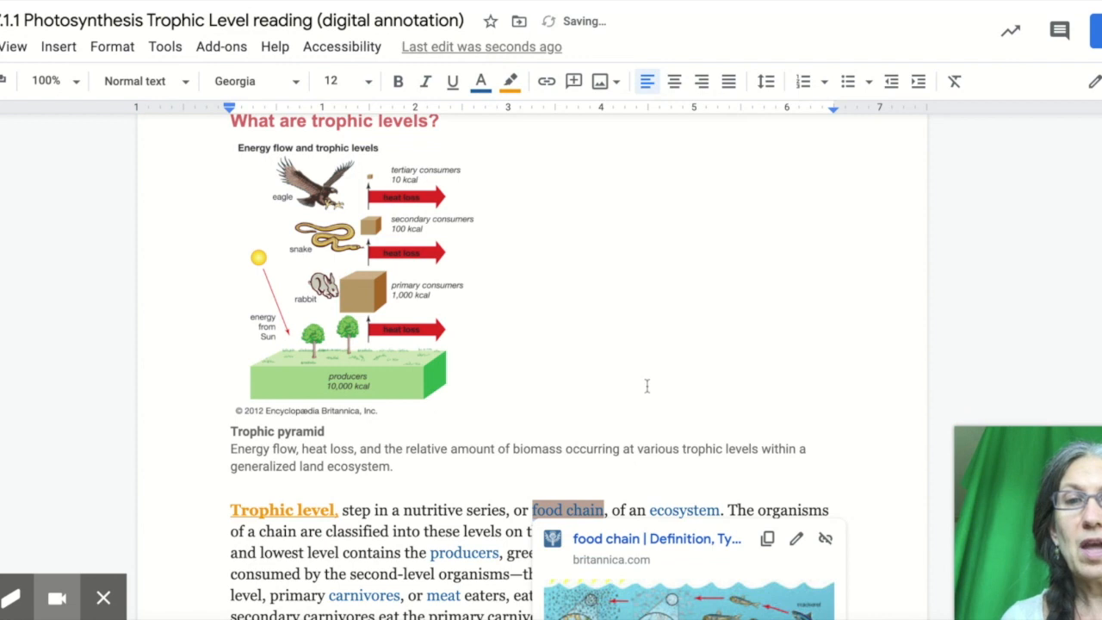
Color the sentence on classifying chain organisms by feeding behaviour brown.
{"action": "scroll", "scroll_direction": "down", "scroll_amount": 3}
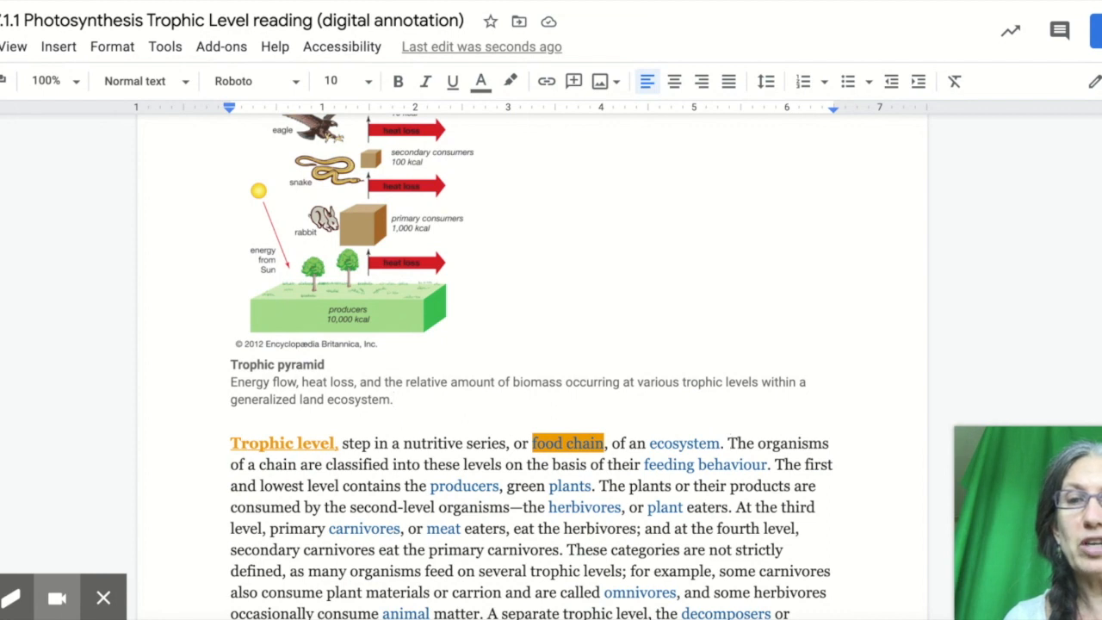
{"action": "left_click", "coordinate": [393, 399]}
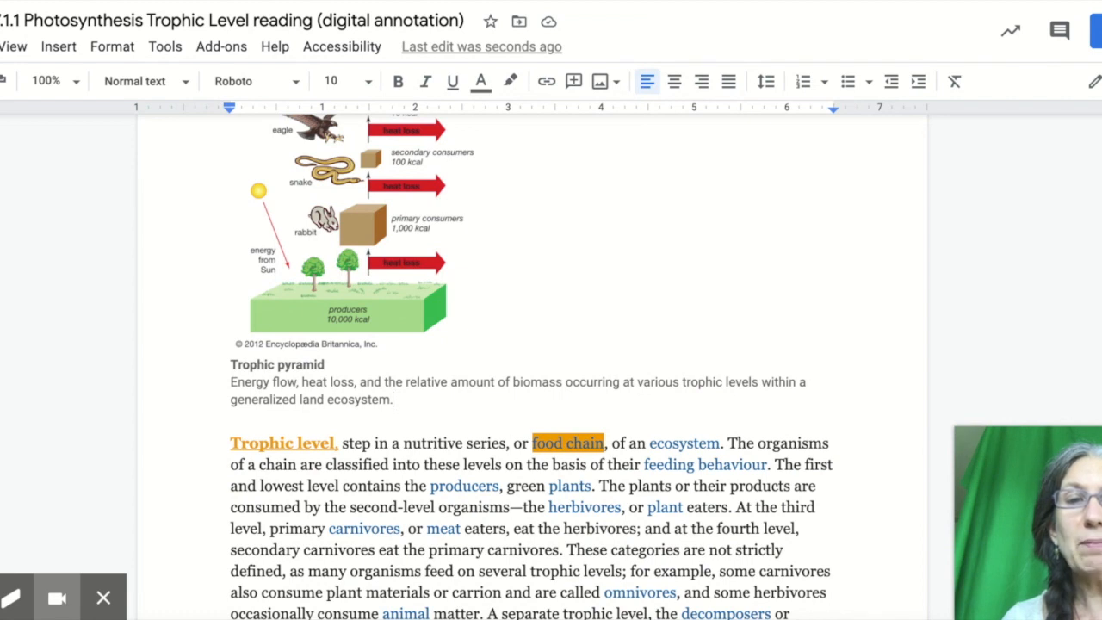
{"action": "left_click_drag", "start_coordinate": [727, 443], "coordinate": [770, 464]}
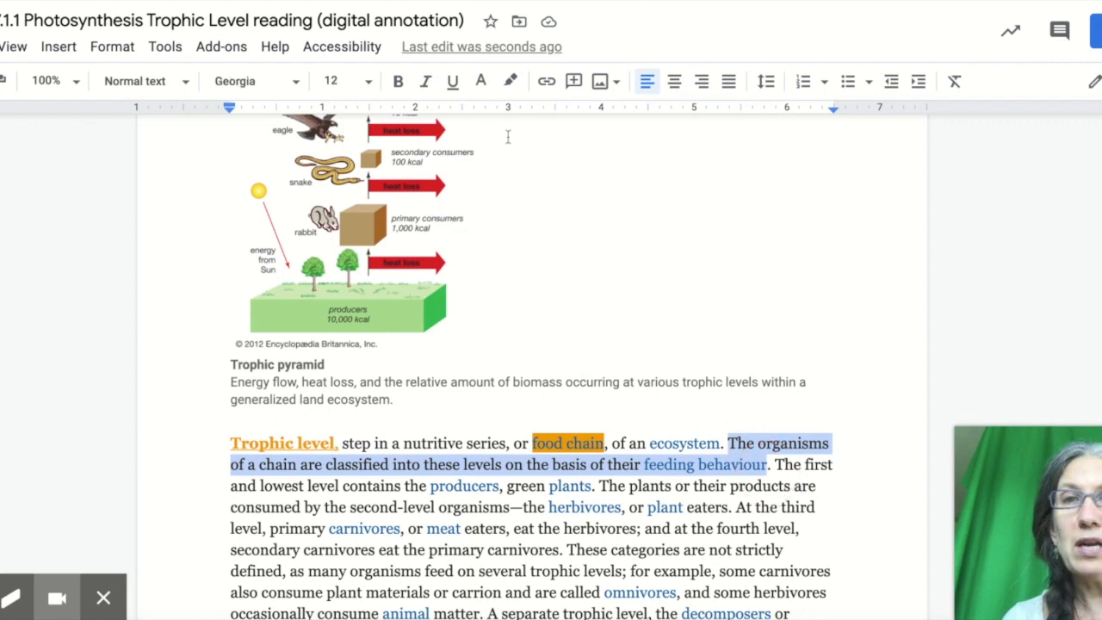
{"action": "left_click", "coordinate": [481, 81]}
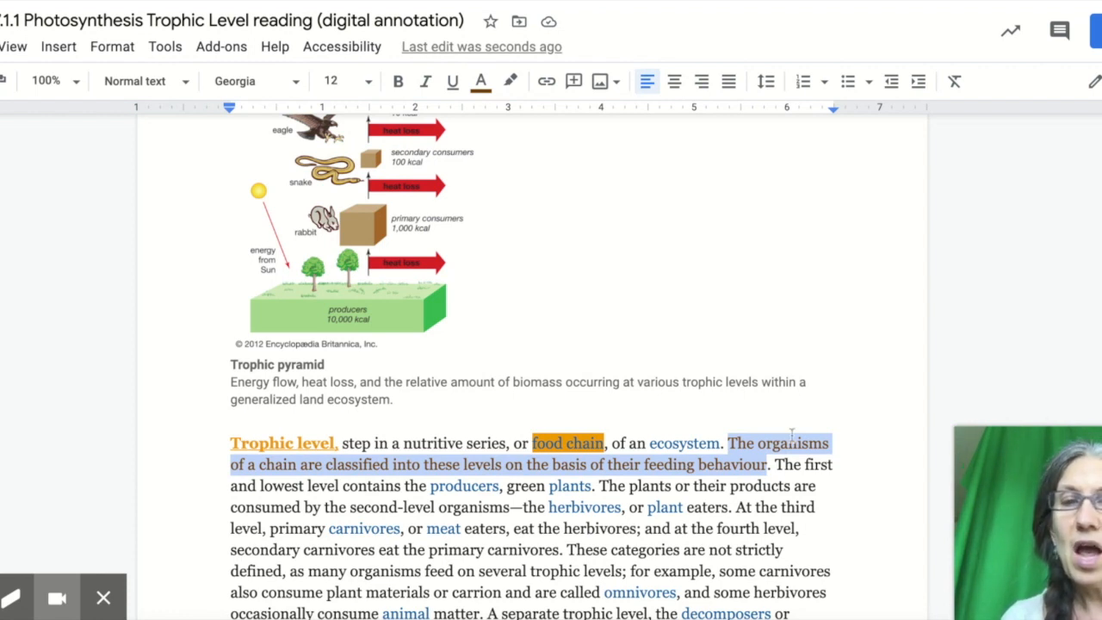
{"action": "scroll", "scroll_direction": "down", "scroll_amount": 3}
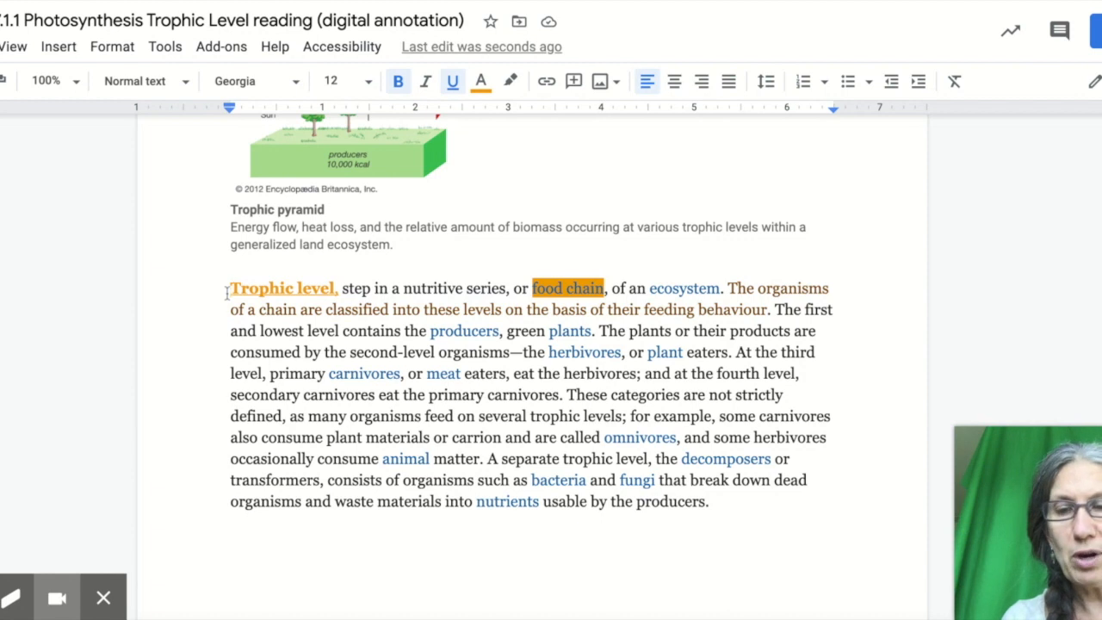
Add a bold underlined 'Paragraph 1:' label and a 'CCC:' line below the paragraph.
{"action": "left_click", "coordinate": [481, 80]}
{"action": "type", "text": "Pa"}
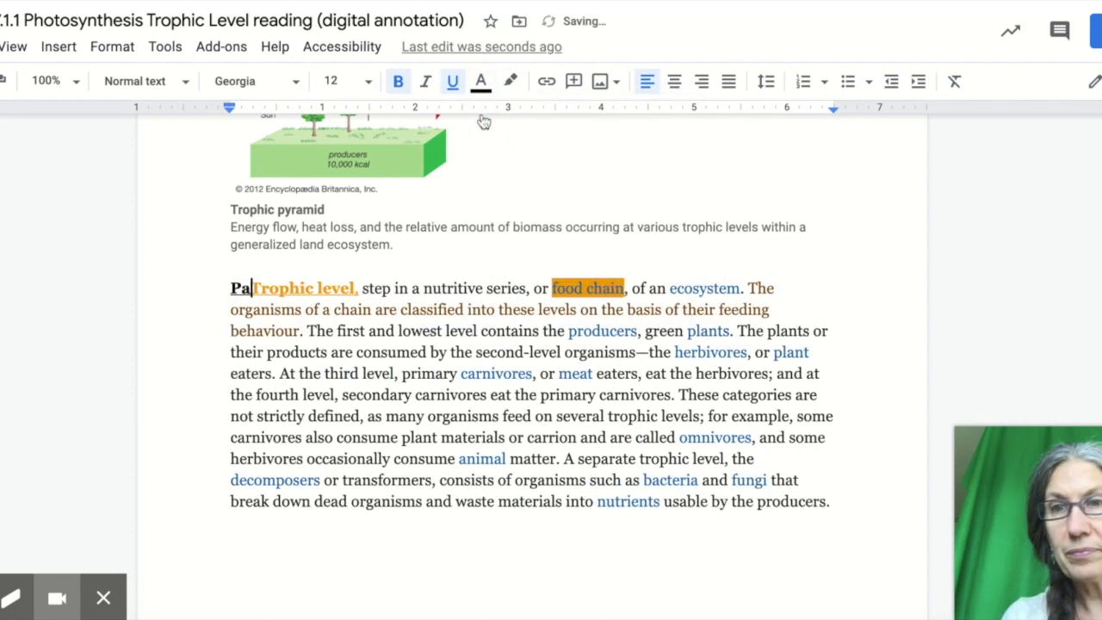
{"action": "type", "text": "ra"}
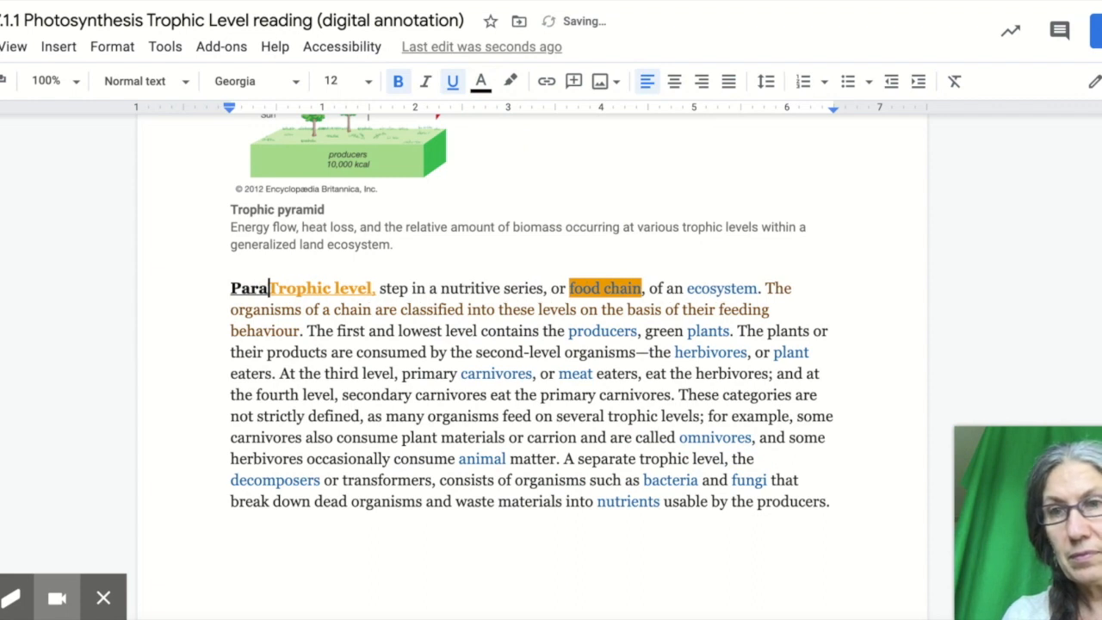
{"action": "type", "text": "graph 1:"}
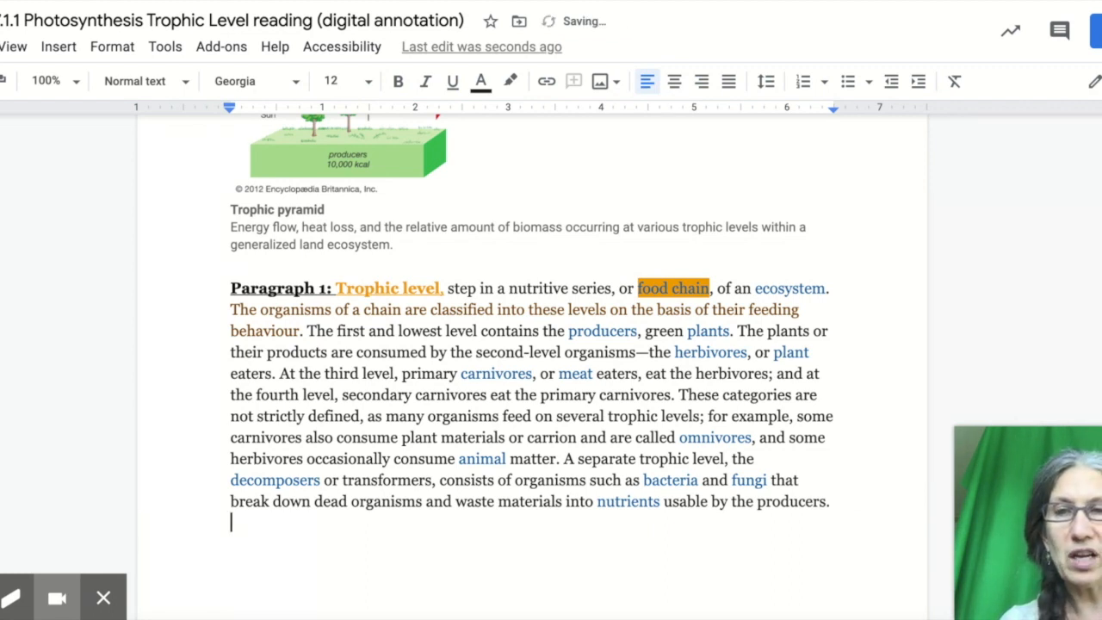
{"action": "type", "text": "CCC:"}
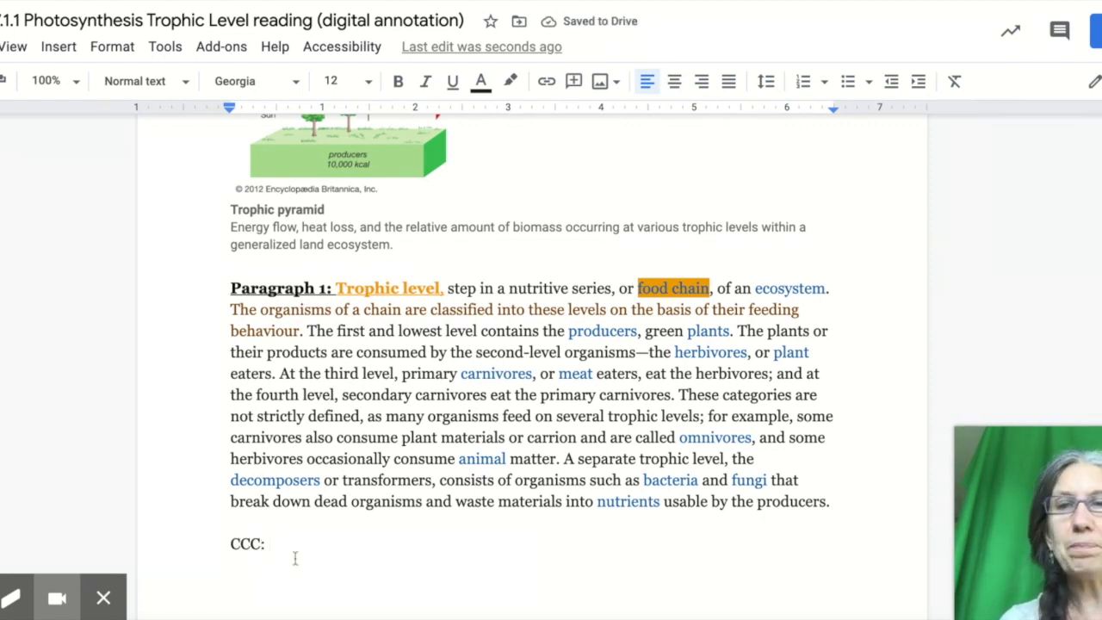
{"action": "left_click", "coordinate": [271, 543]}
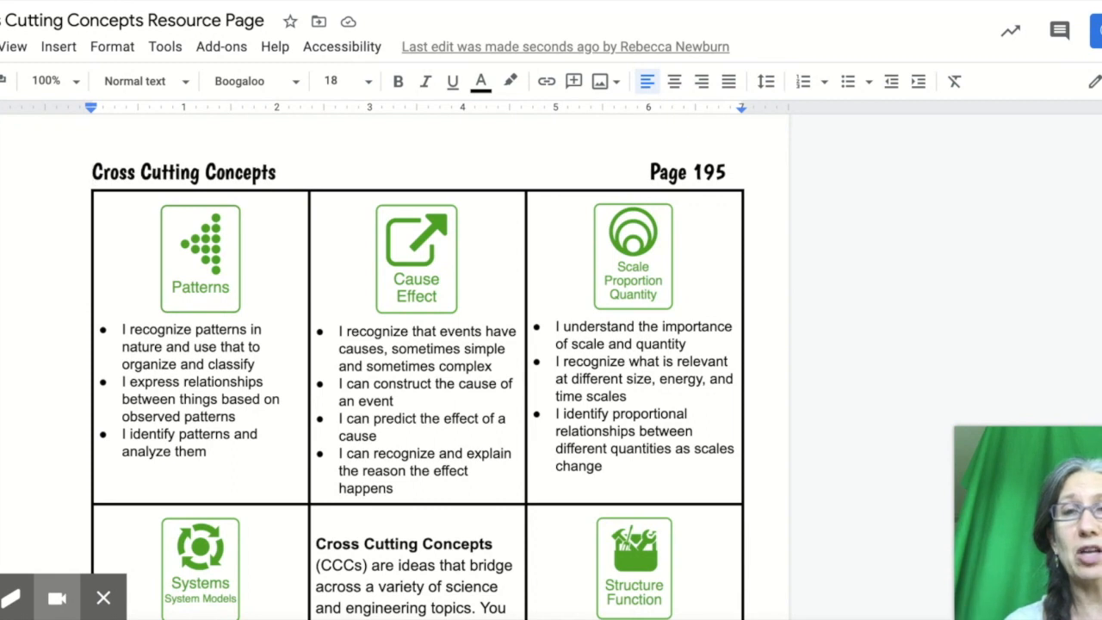
Scroll the Cross Cutting Concepts page down to Systems, Structure Function, Stability Change and Energy Matter.
{"action": "scroll", "scroll_direction": "down", "scroll_amount": 3}
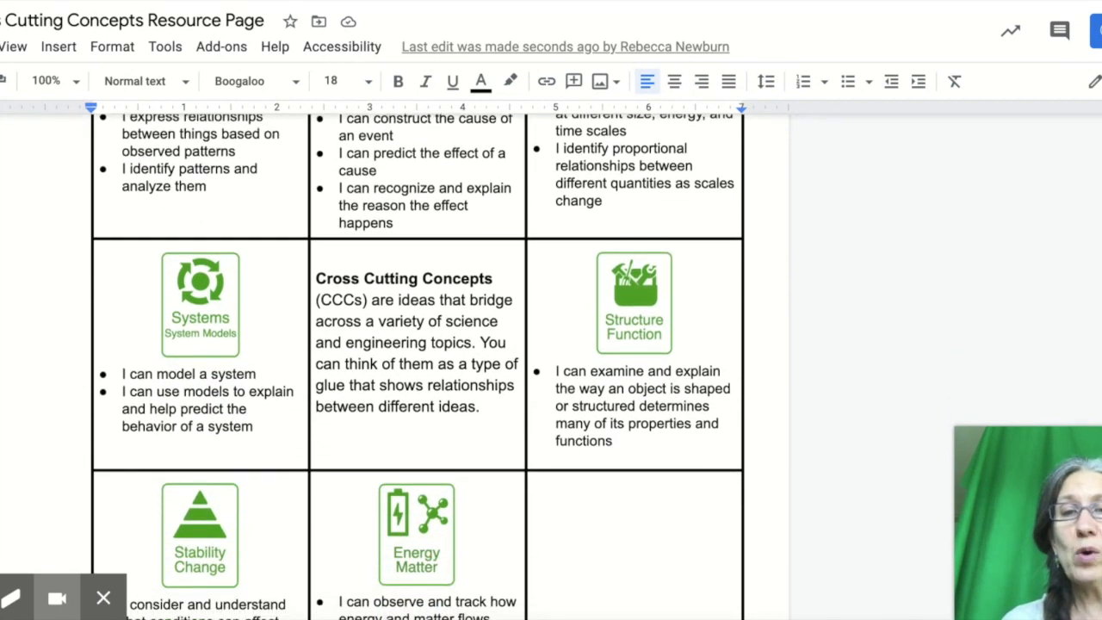
{"action": "scroll", "scroll_direction": "down", "scroll_amount": 3}
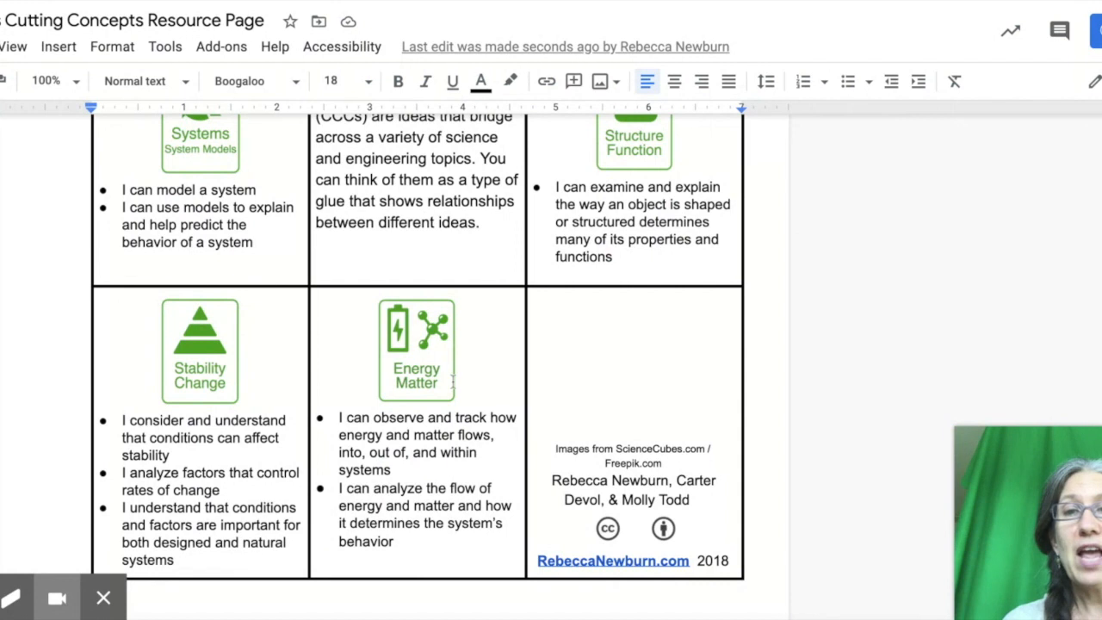
{"action": "mouse_move", "coordinate": [453, 383]}
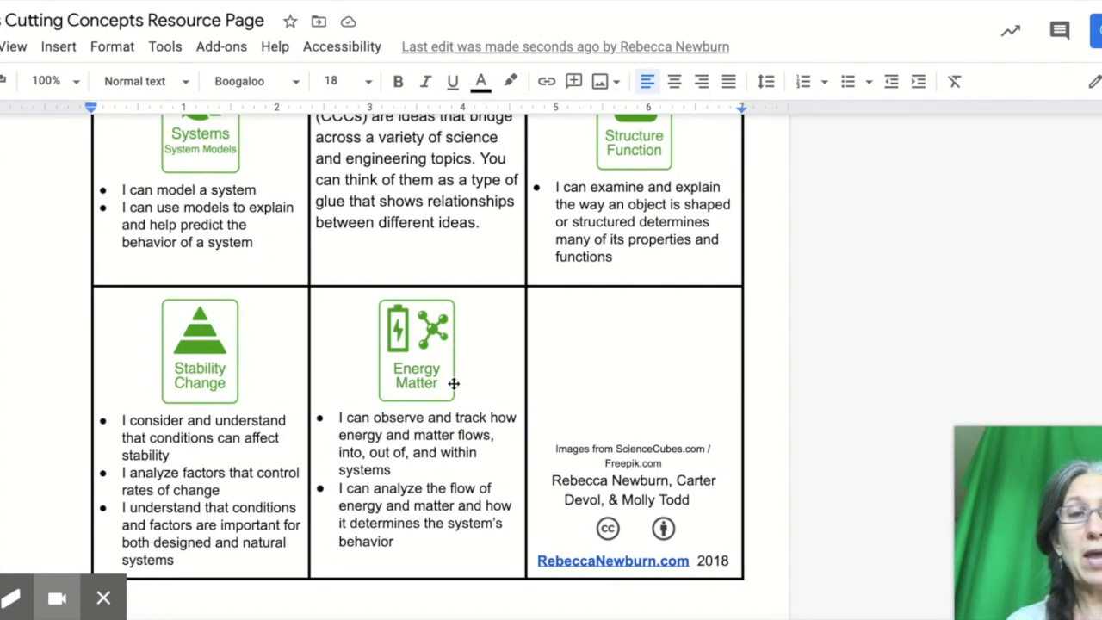
{"action": "mouse_move", "coordinate": [453, 384]}
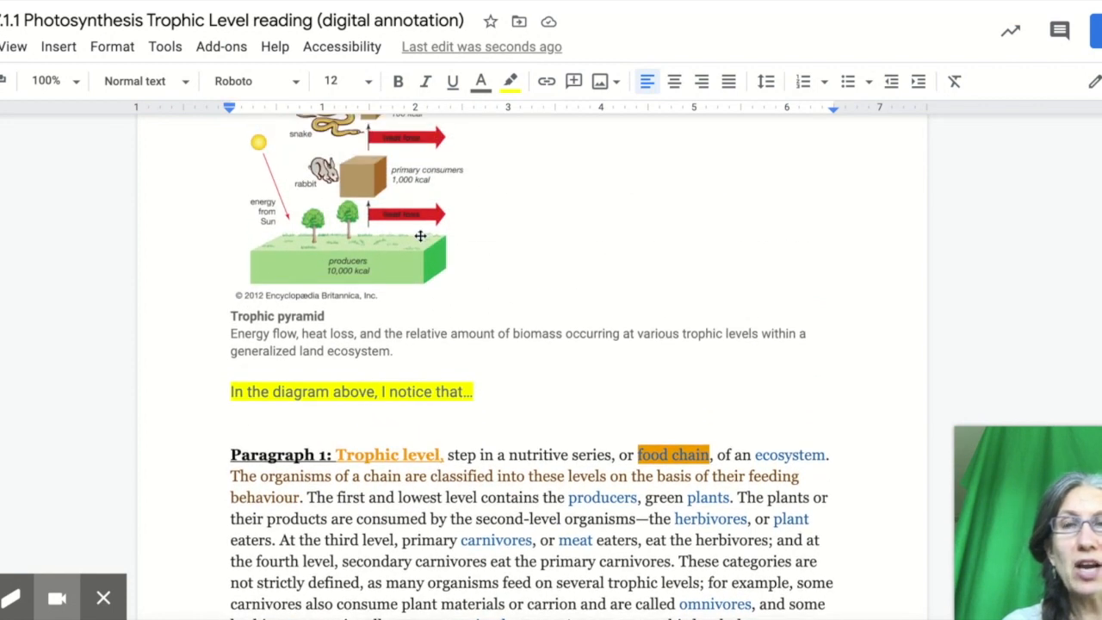
{"action": "mouse_move", "coordinate": [264, 375]}
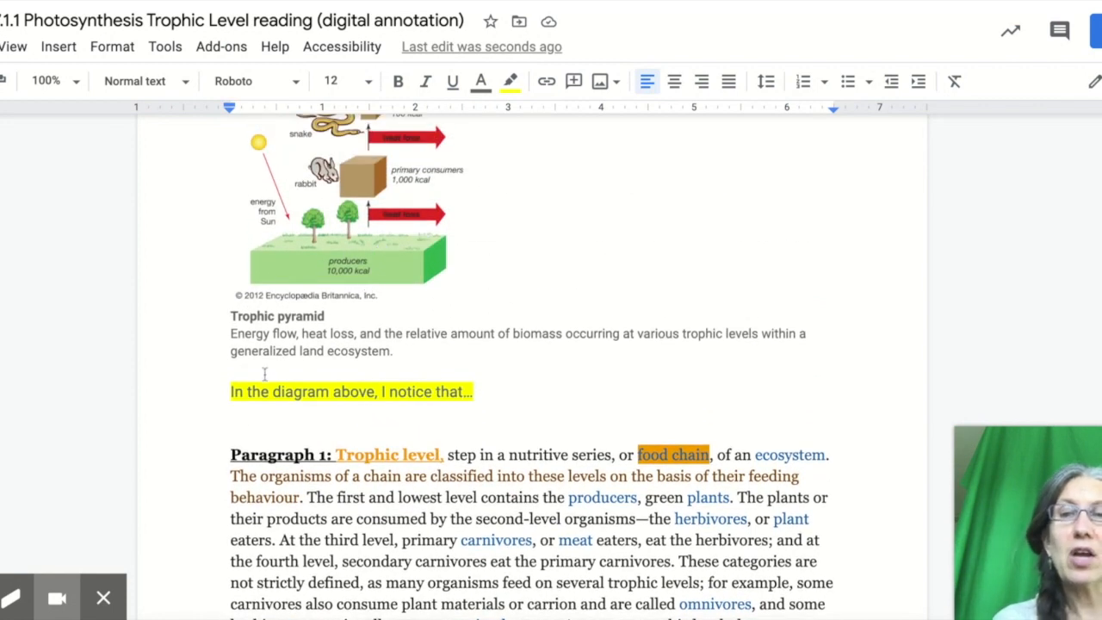